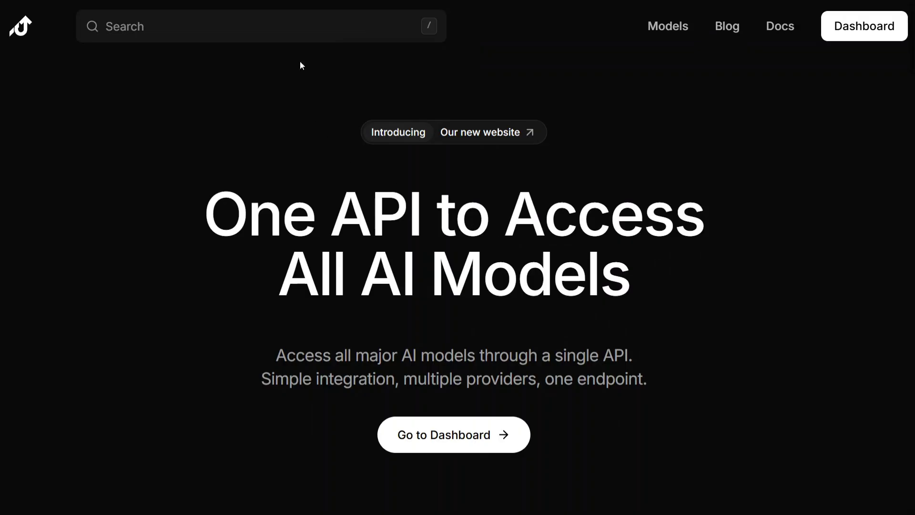
Search Routeway for "kimi" and open the MoonshotAI: Kimi K2 0905 (Free) model page.
{"action": "left_click", "coordinate": [233, 26]}
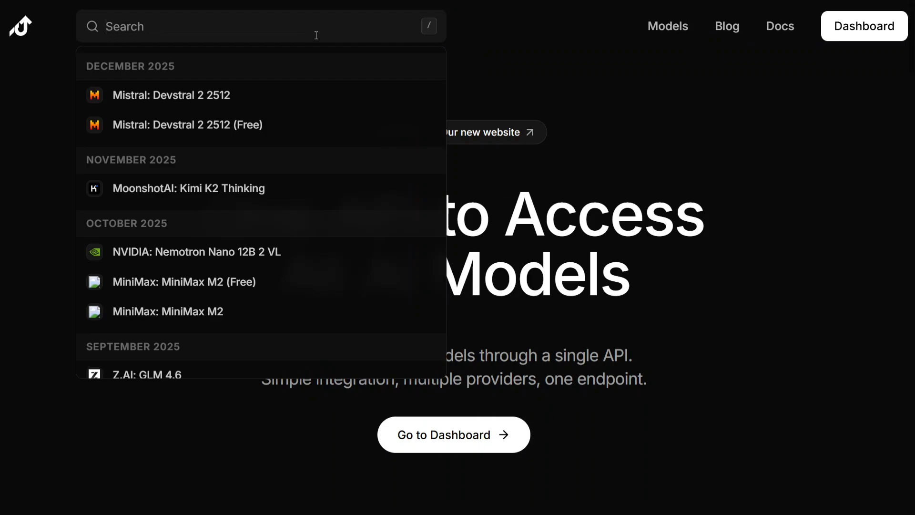
{"action": "type", "text": "kimi"}
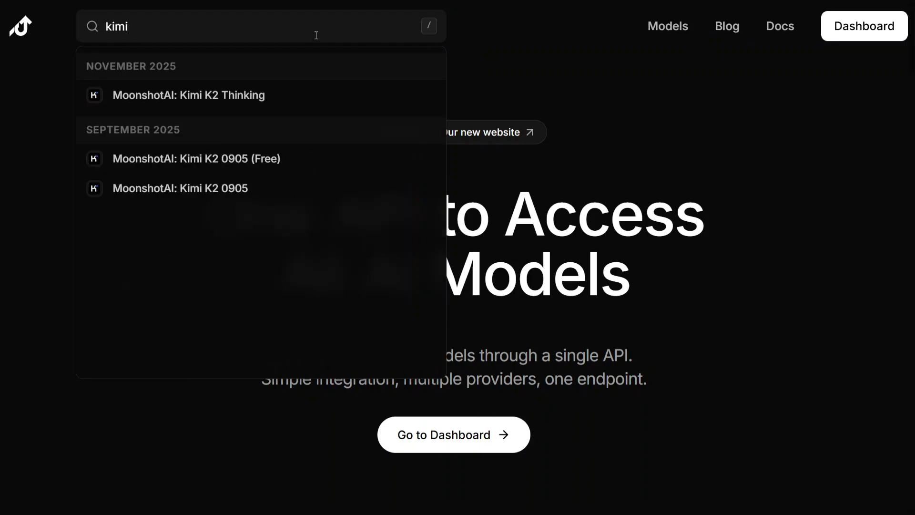
{"action": "mouse_move", "coordinate": [195, 158]}
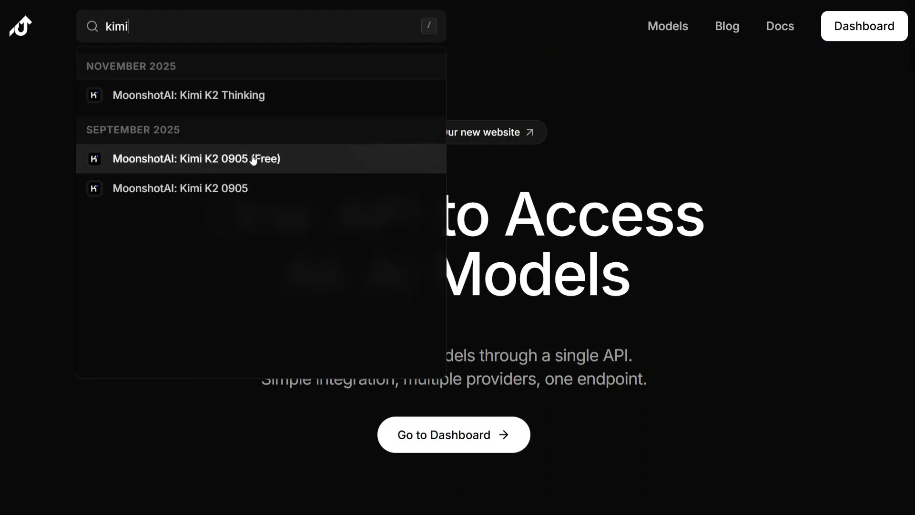
{"action": "left_click", "coordinate": [197, 159]}
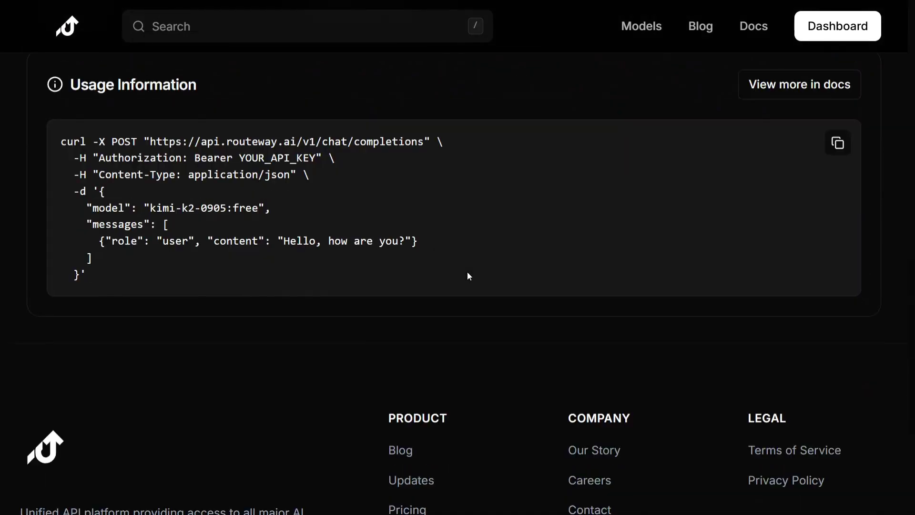
Review the 262K context and $0 pricing, then copy the example curl request.
{"action": "scroll", "scroll_direction": "up", "scroll_amount": 3}
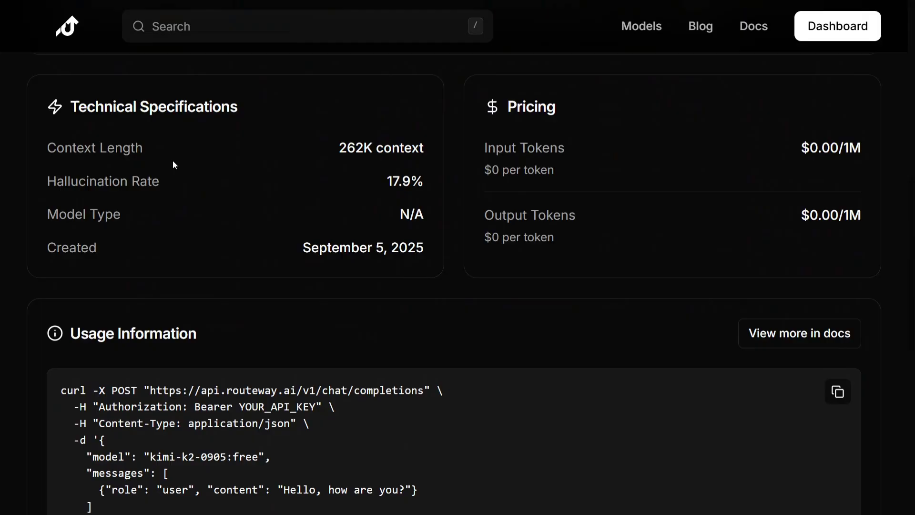
{"action": "mouse_move", "coordinate": [565, 118]}
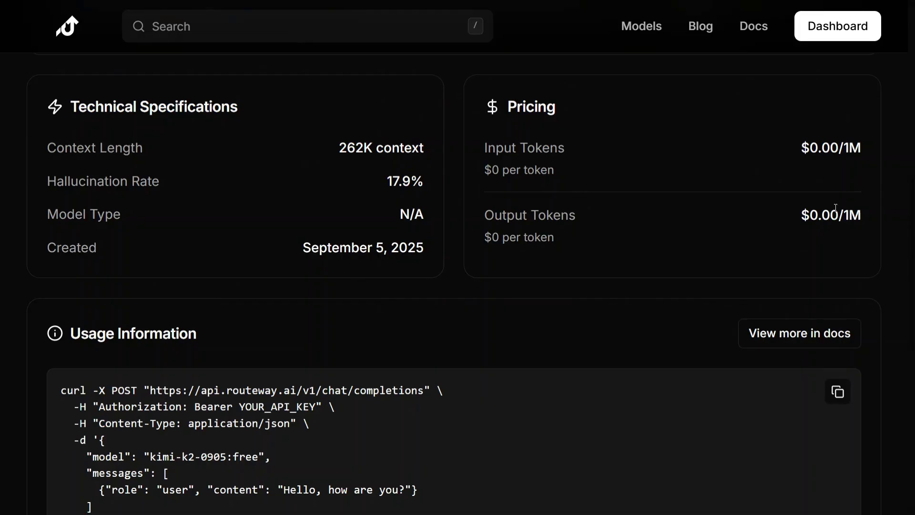
{"action": "scroll", "scroll_direction": "down", "scroll_amount": 3}
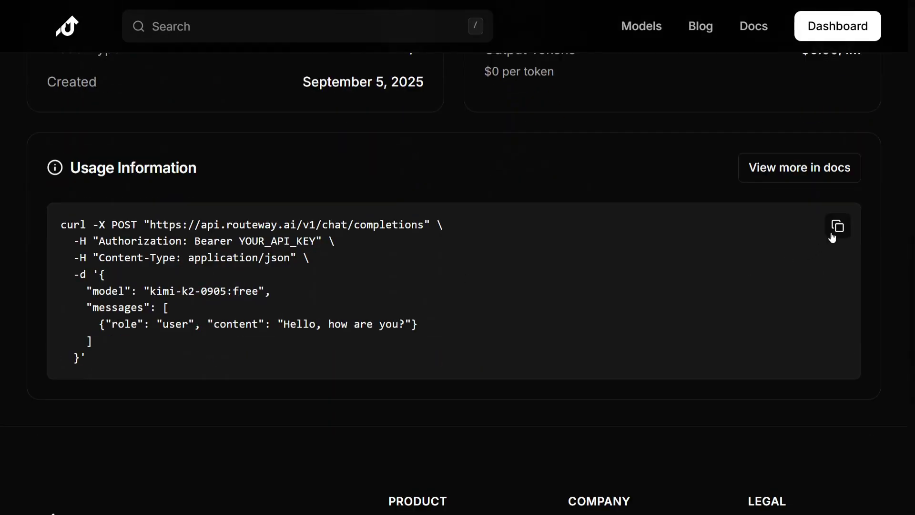
{"action": "left_click", "coordinate": [837, 226]}
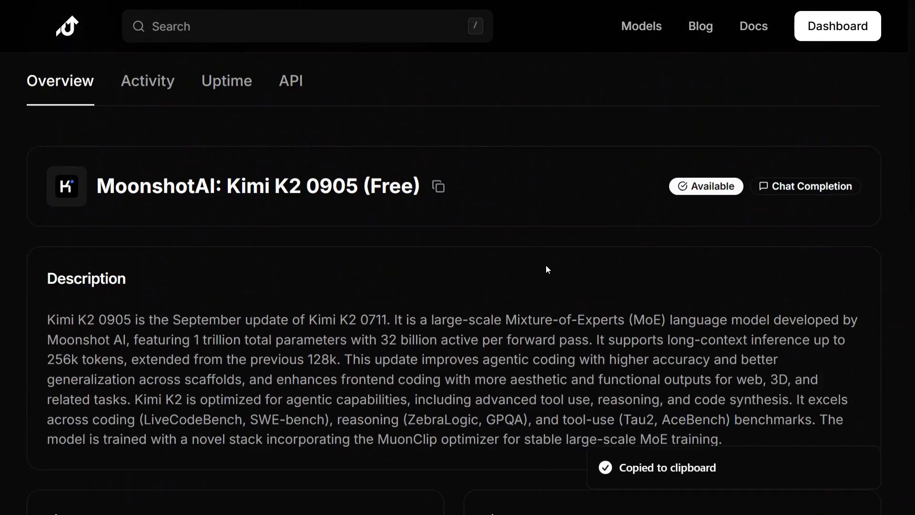
Browse the Kimi K2 0905 model's API documentation tab.
{"action": "left_click", "coordinate": [291, 81]}
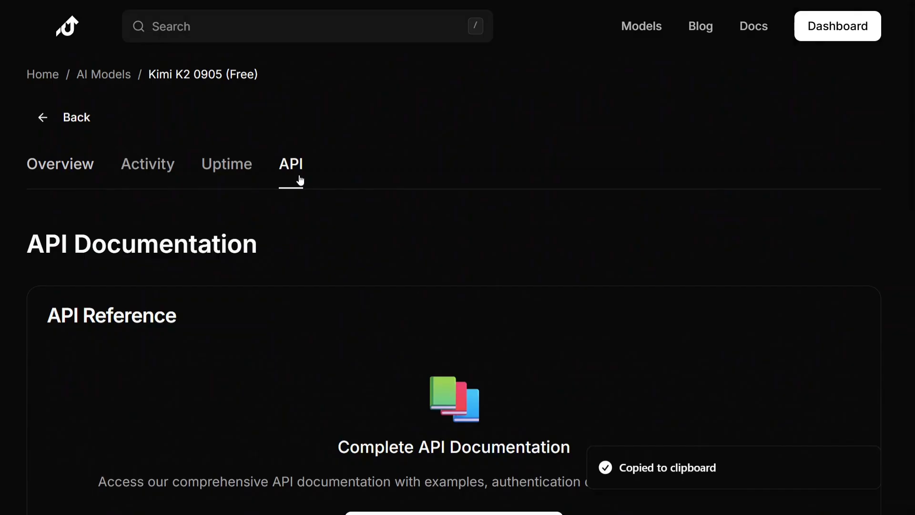
{"action": "scroll", "scroll_direction": "down", "scroll_amount": 3}
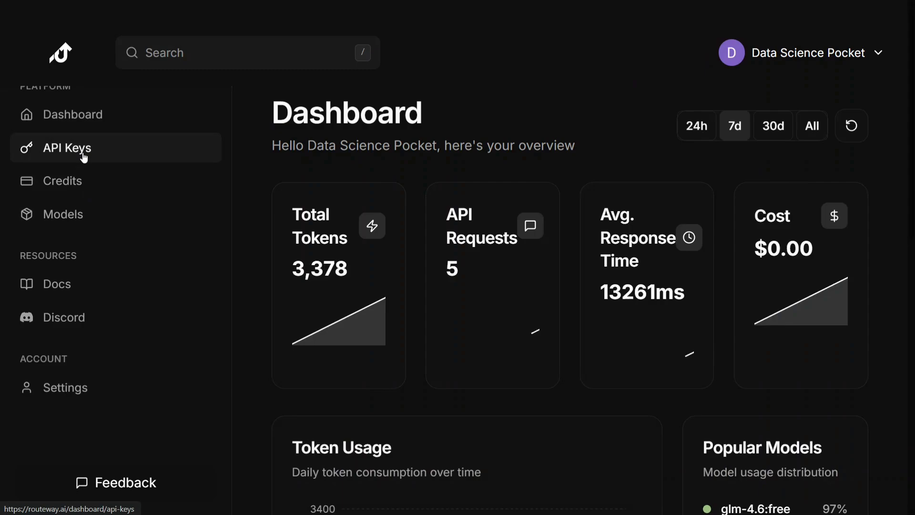
Copy the sample key from the API Keys list.
{"action": "left_click", "coordinate": [67, 147]}
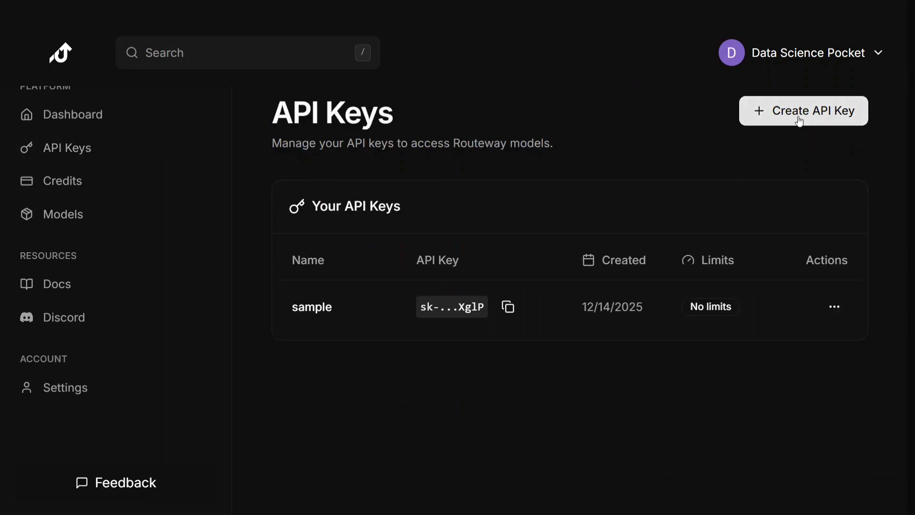
{"action": "left_click", "coordinate": [802, 110]}
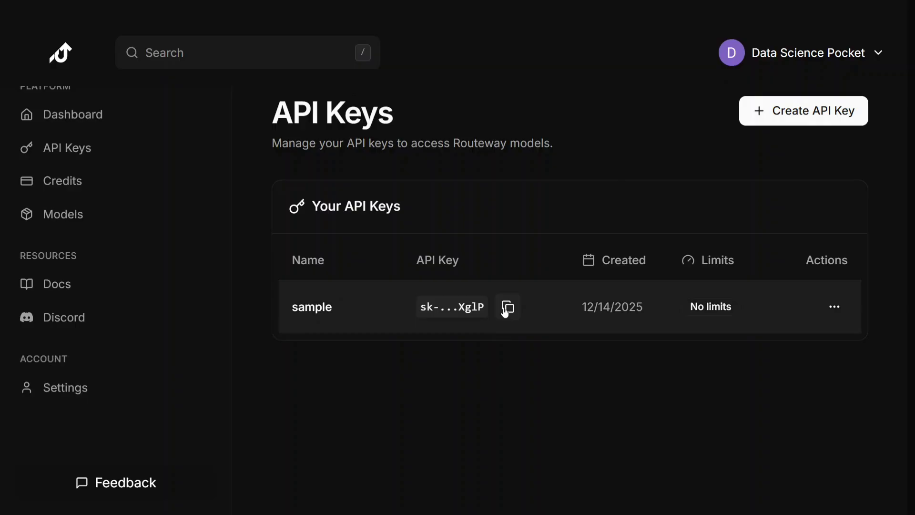
{"action": "left_click", "coordinate": [507, 307]}
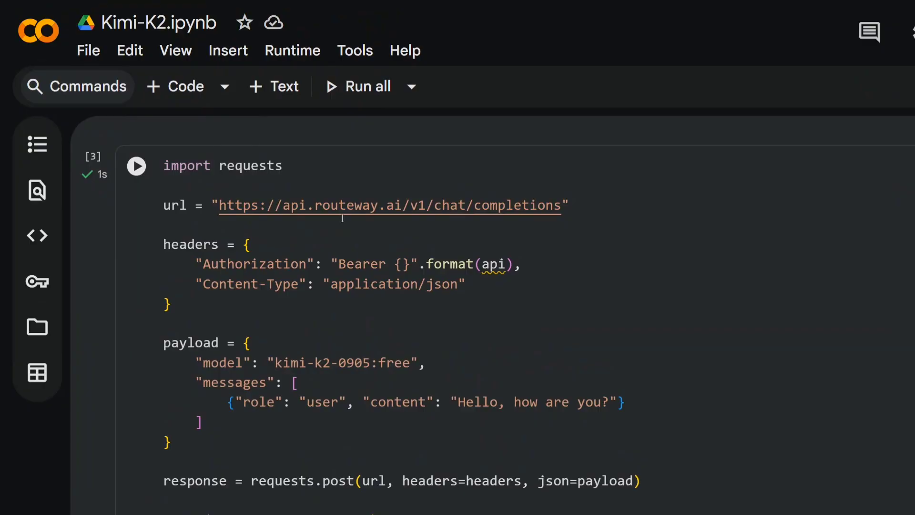
{"action": "mouse_move", "coordinate": [466, 268]}
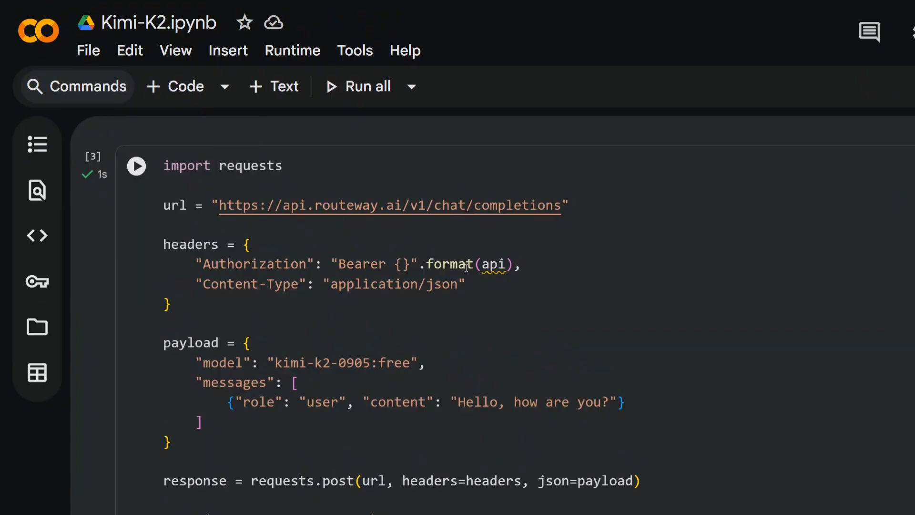
Select the api variable in the notebook's Bearer Authorization header line.
{"action": "double_click", "coordinate": [494, 264]}
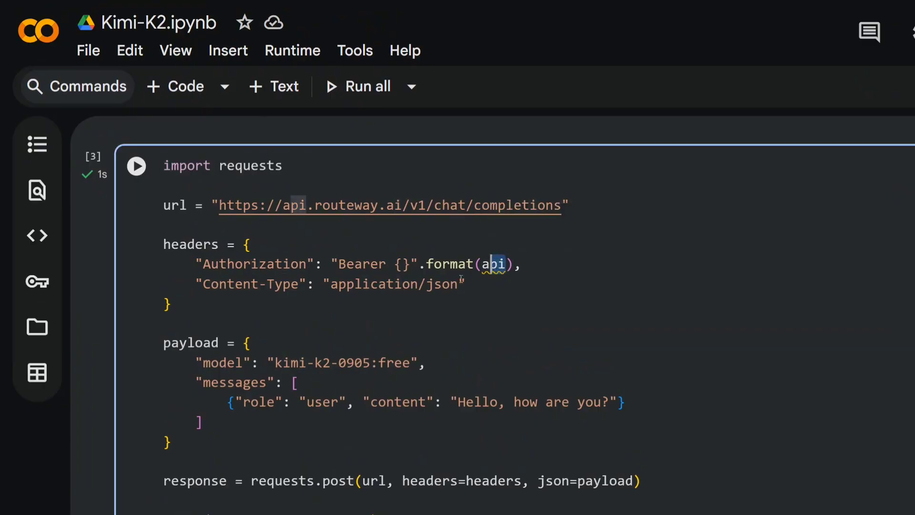